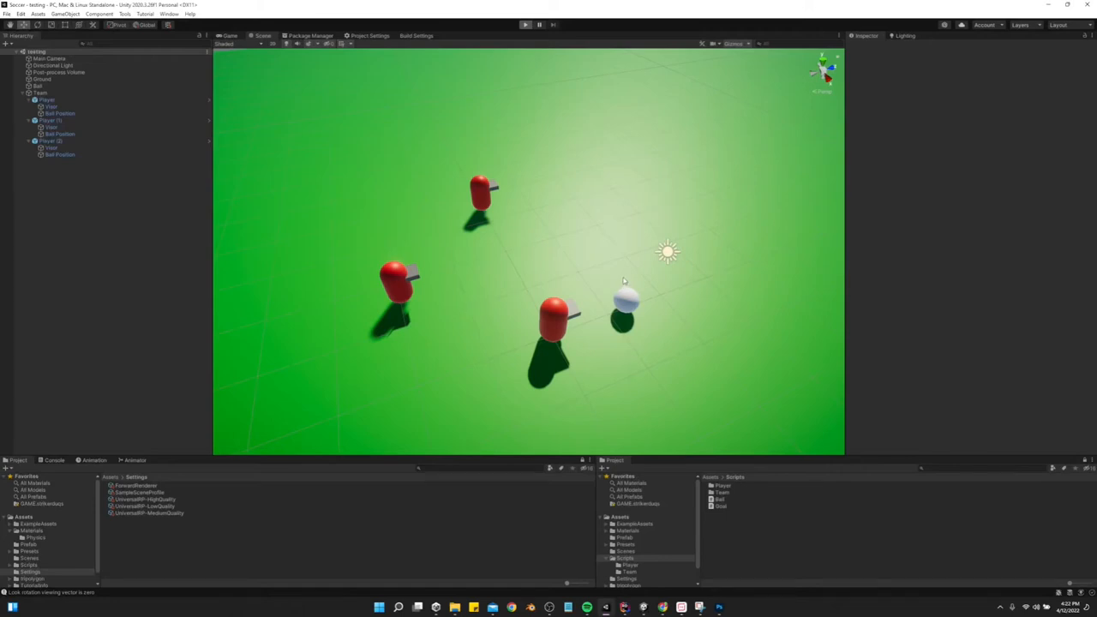
{"action": "left_click", "coordinate": [524, 24]}
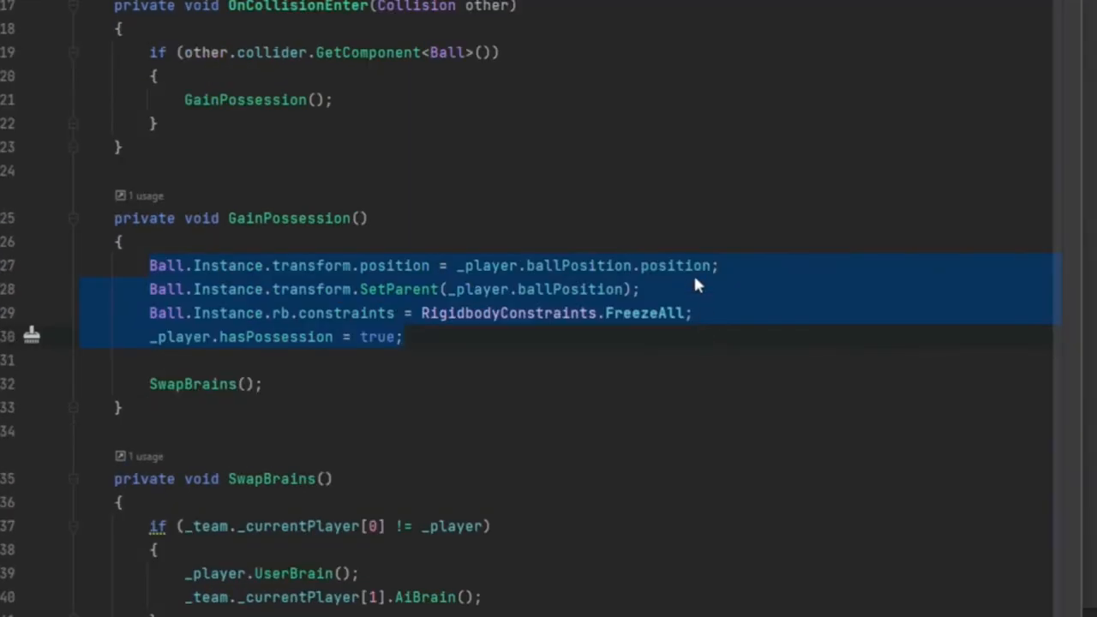
{"action": "mouse_move", "coordinate": [672, 199]}
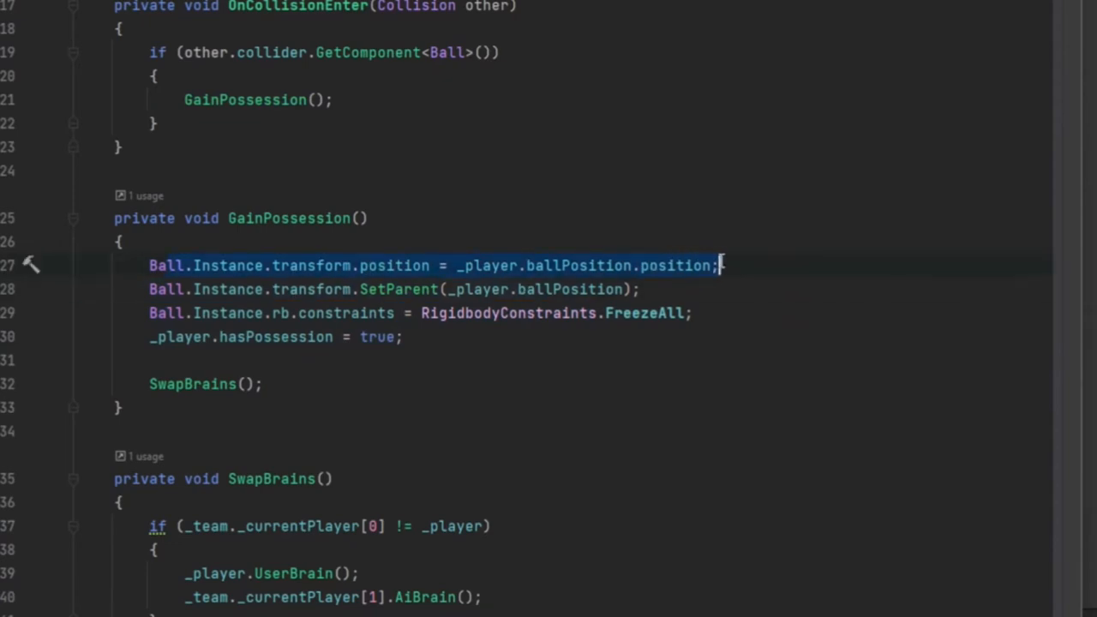
{"action": "mouse_move", "coordinate": [566, 276]}
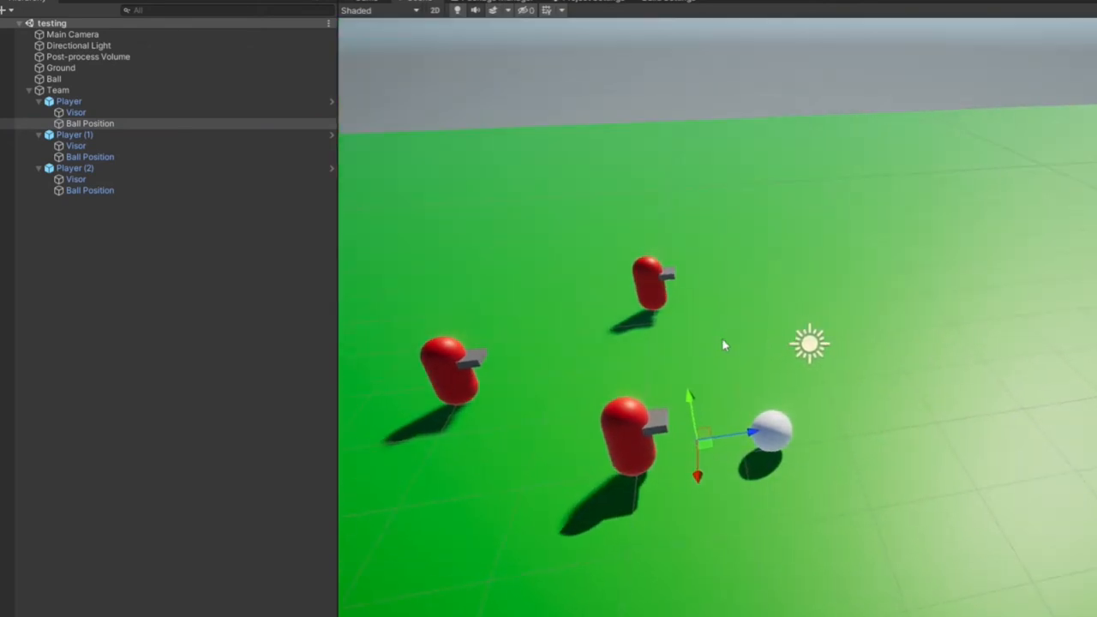
{"action": "mouse_move", "coordinate": [719, 470]}
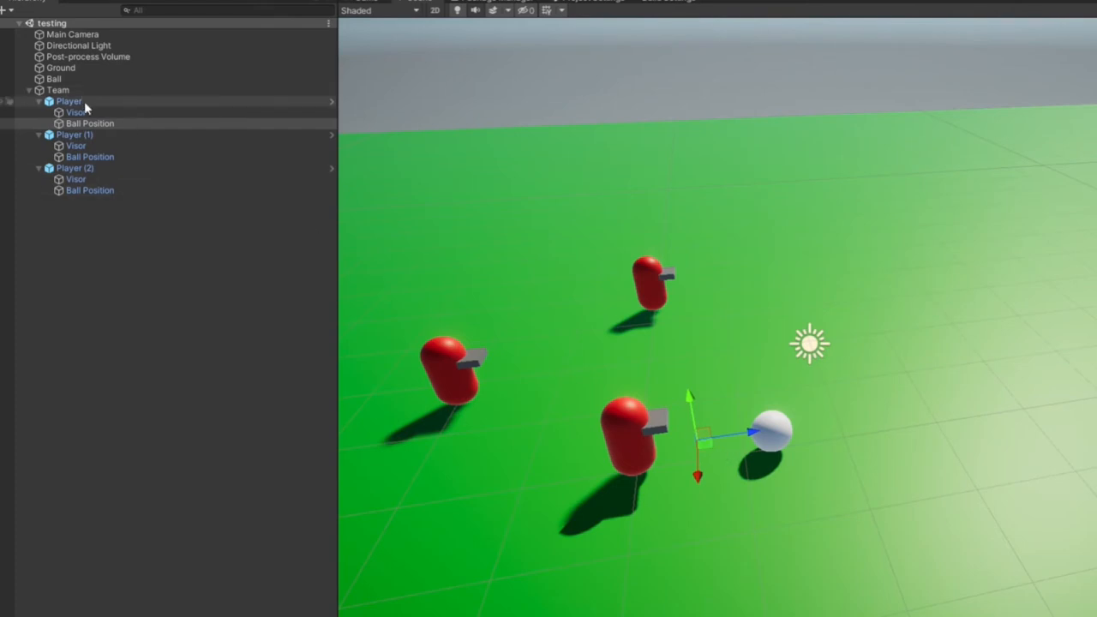
{"action": "left_click", "coordinate": [68, 101]}
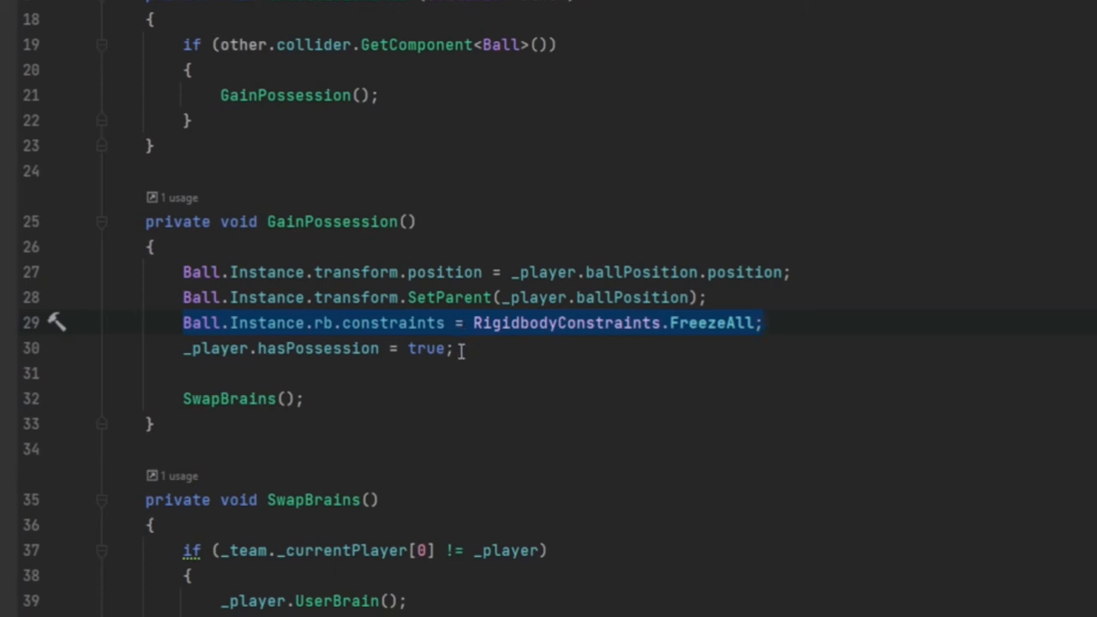
{"action": "left_click", "coordinate": [454, 348]}
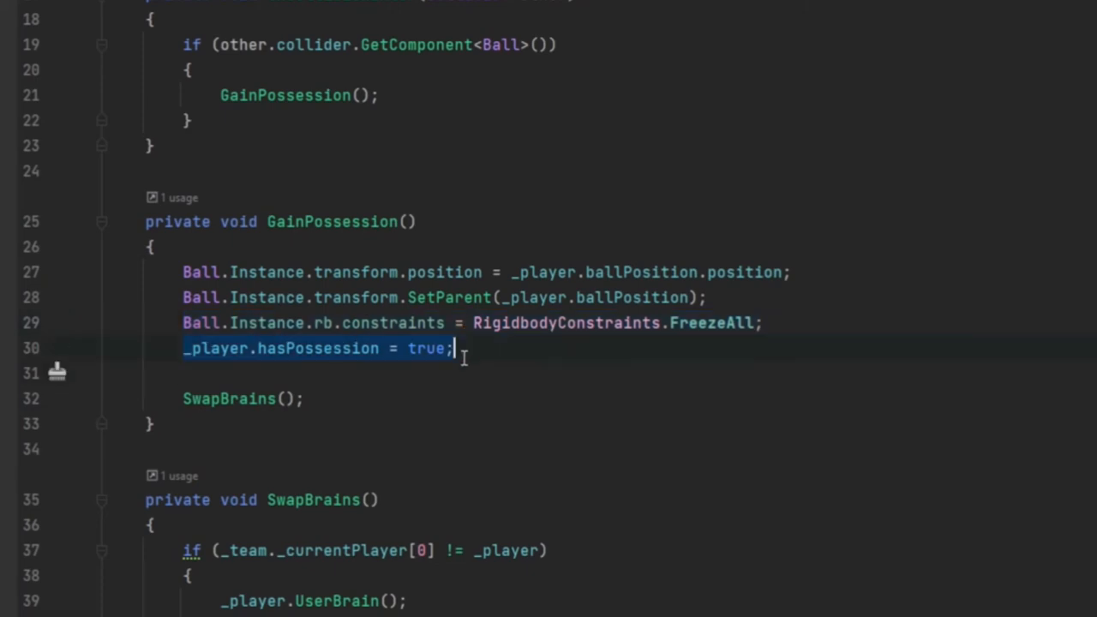